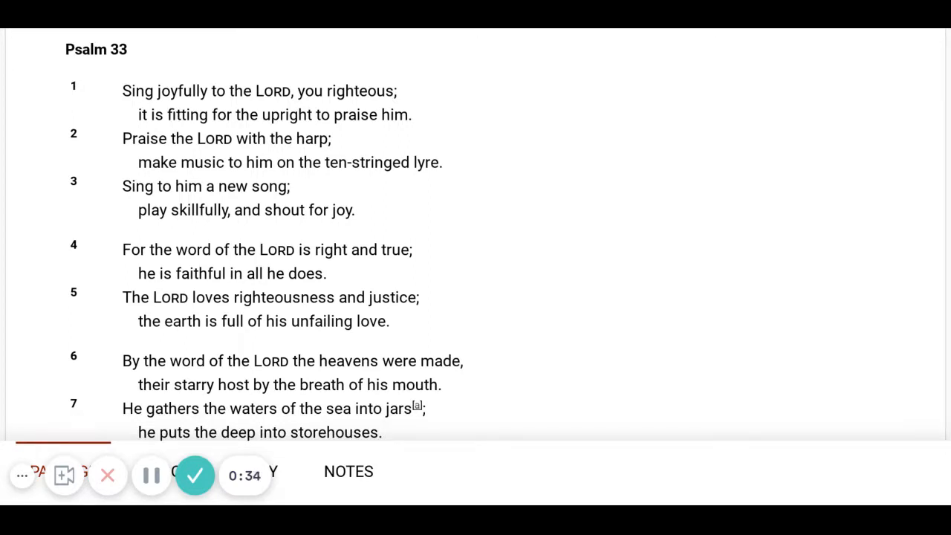
pyautogui.scroll(-3)
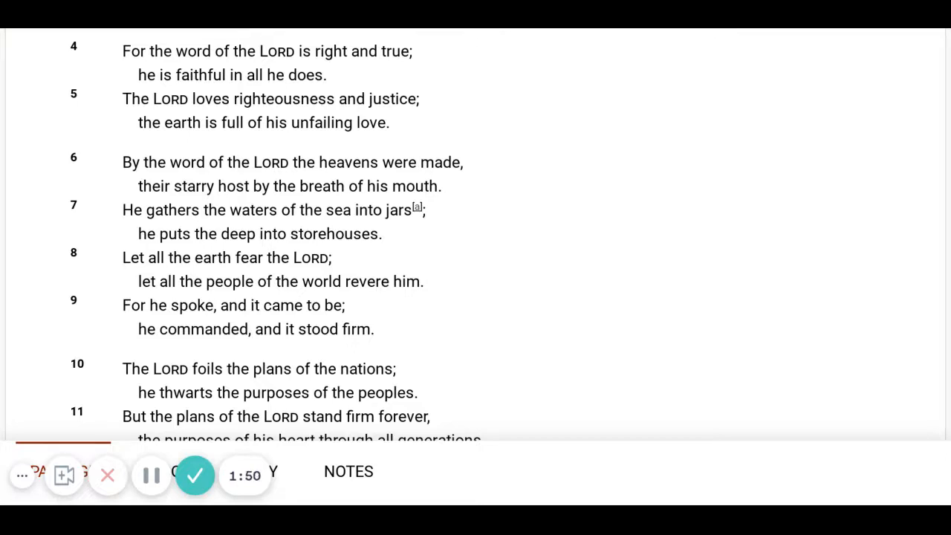
pyautogui.scroll(-3)
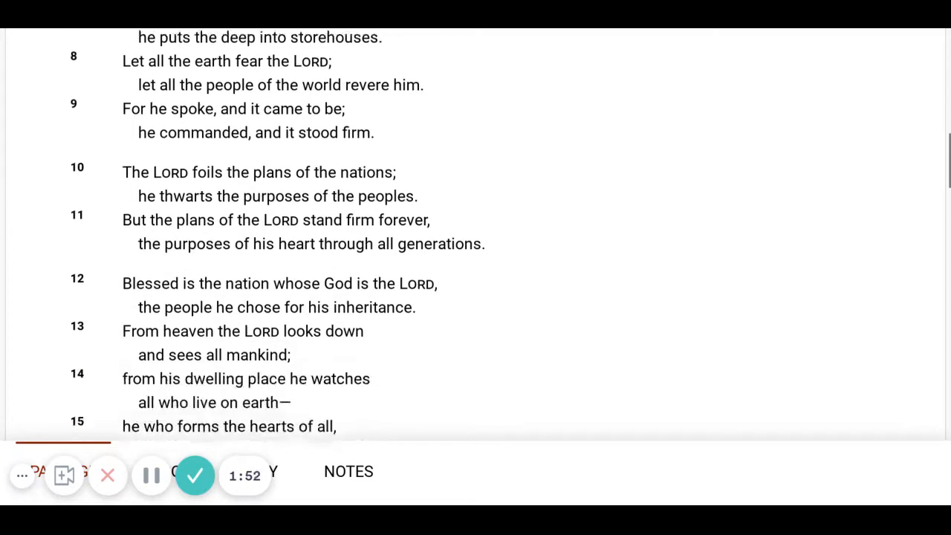
pyautogui.scroll(-3)
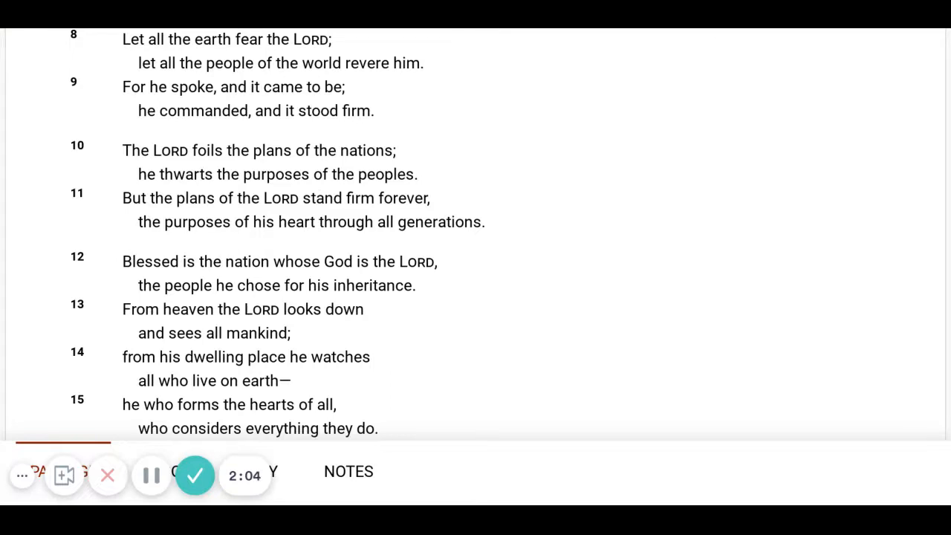
pyautogui.scroll(-3)
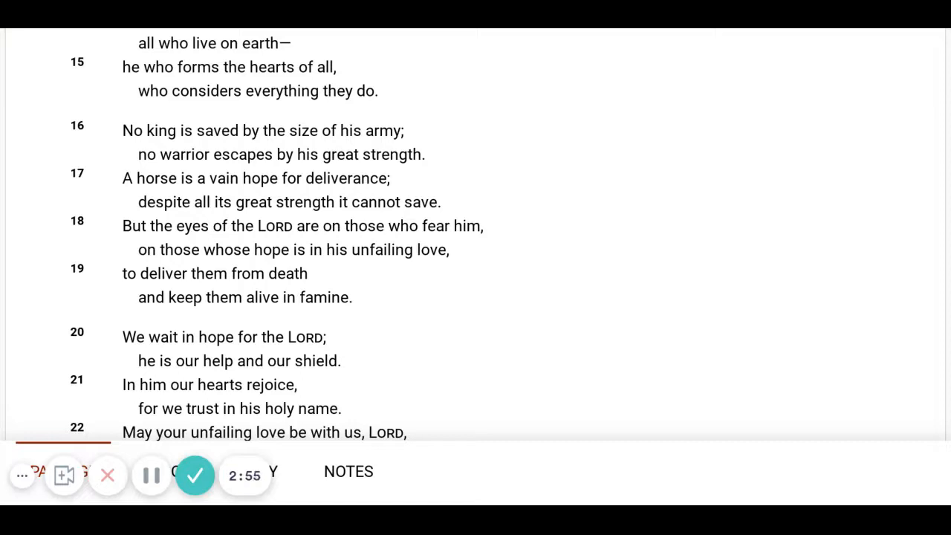
pyautogui.scroll(-3)
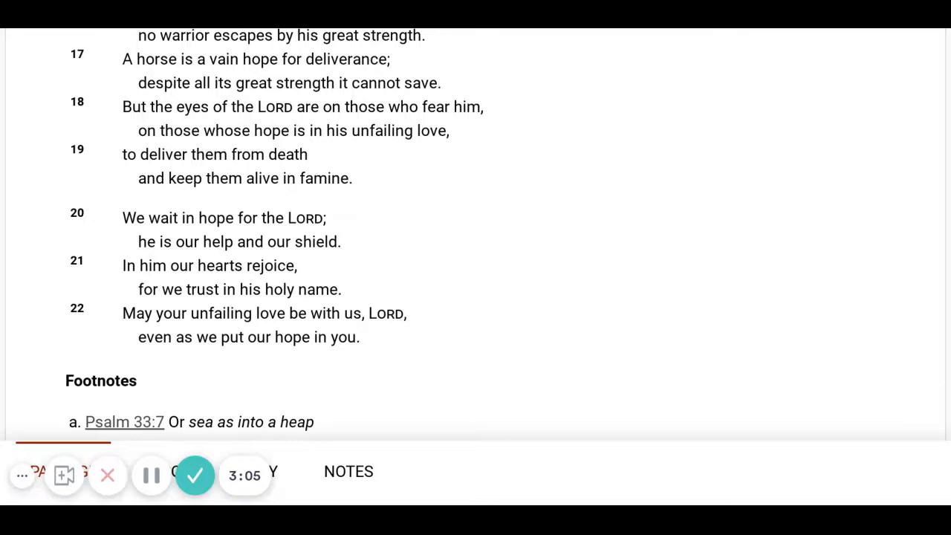
pyautogui.scroll(-3)
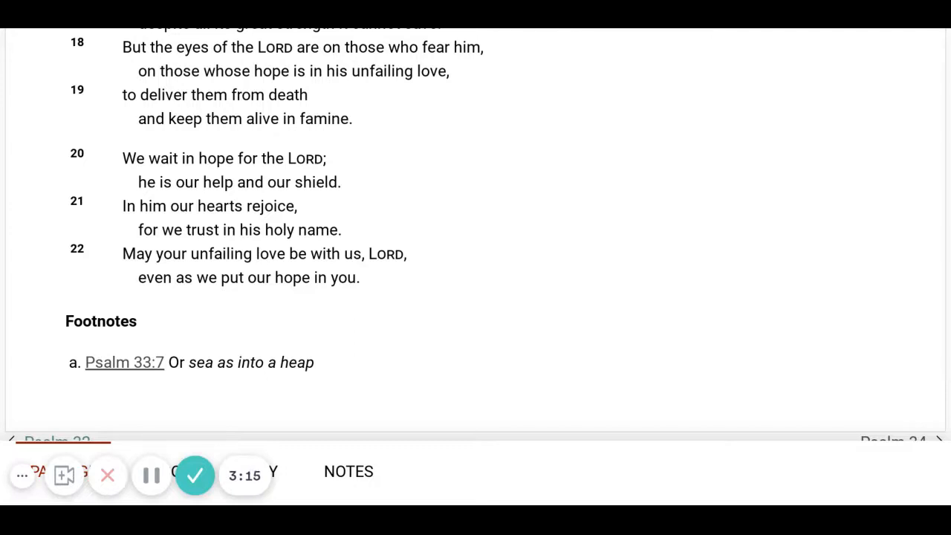
pyautogui.scroll(-3)
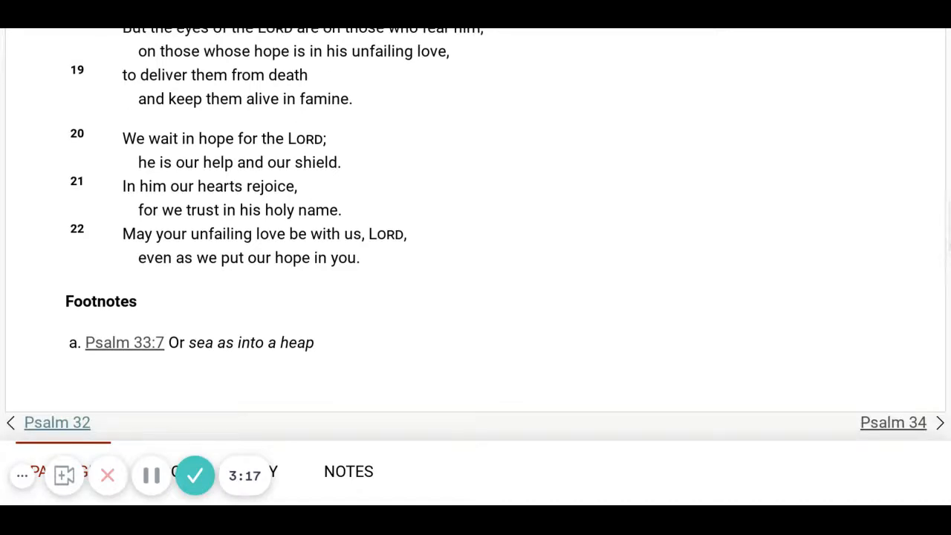